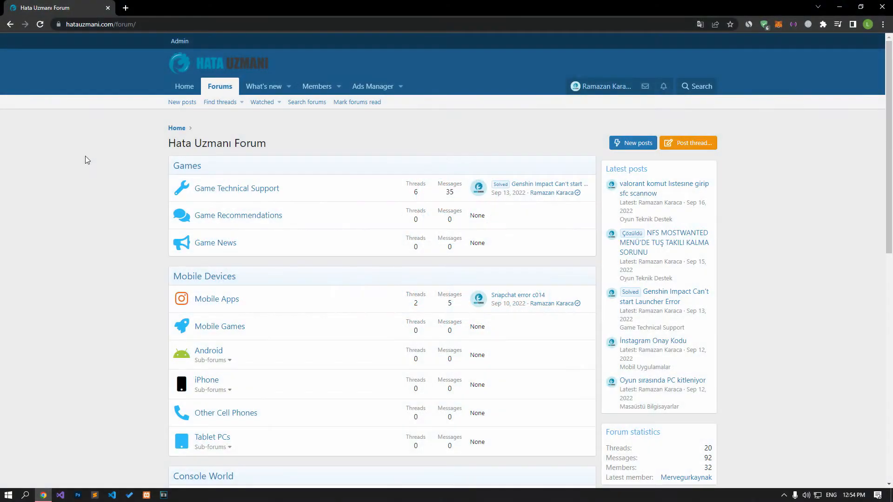
Switch from the Hata Uzmanı forum index to the Epic Games MD-DL error fix article.
scroll("down", 3)
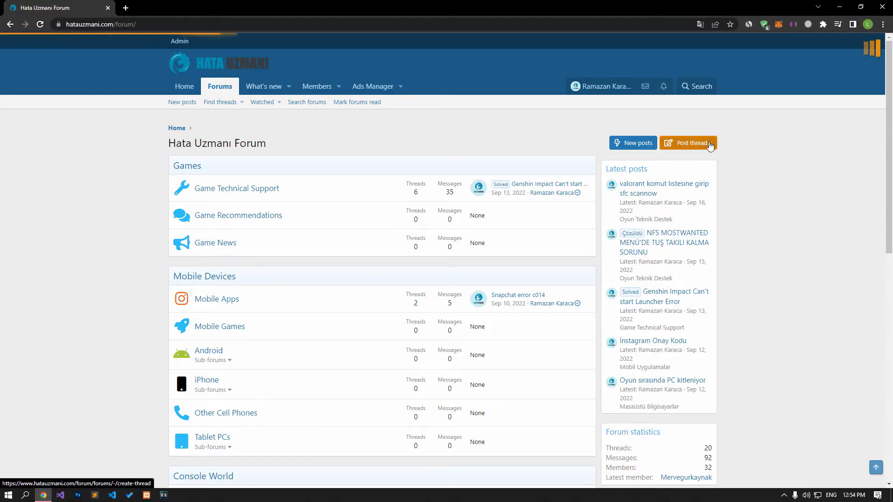
left_click(691, 143)
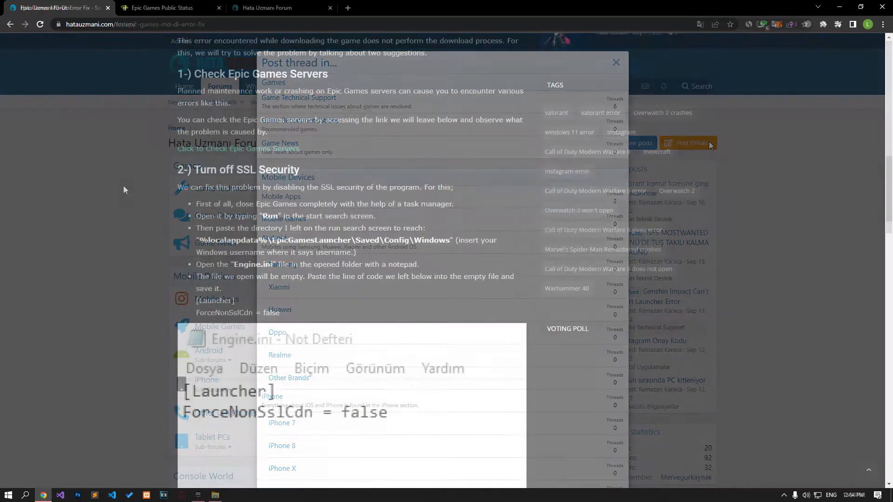
Check the Epic Games Public Status page reports all systems operational, then return to the article.
left_click(616, 62)
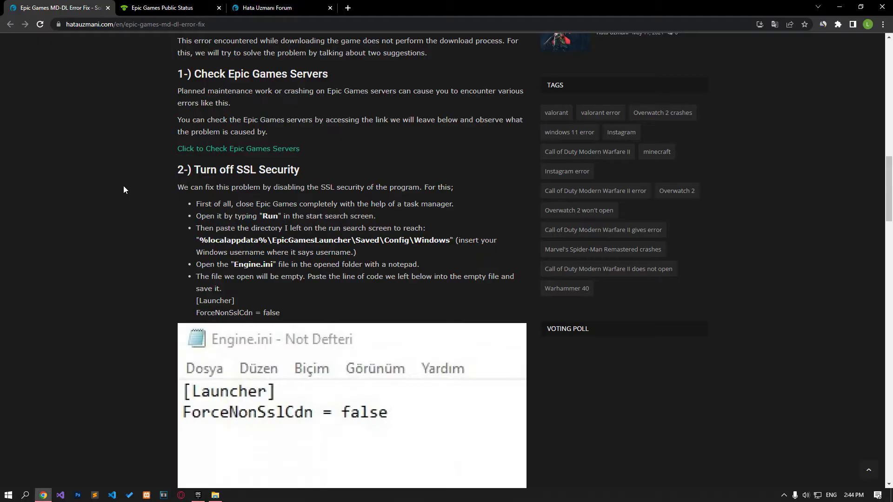
mouse_move(202, 145)
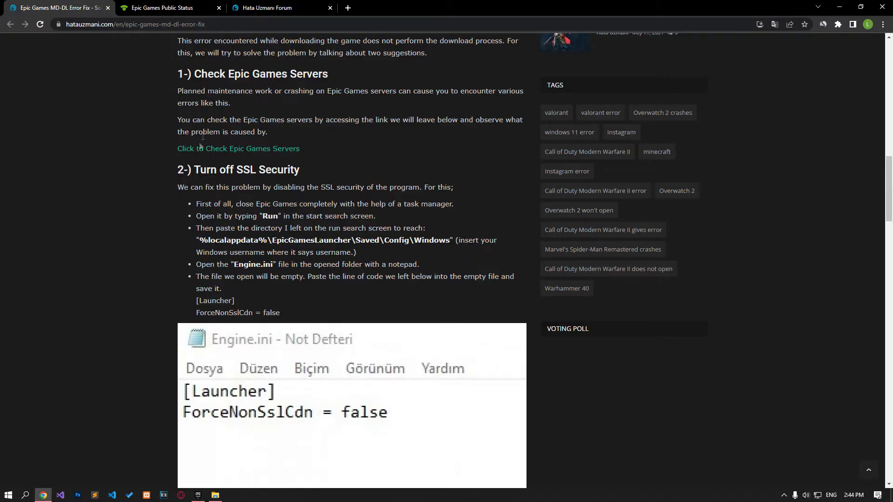
left_click(168, 8)
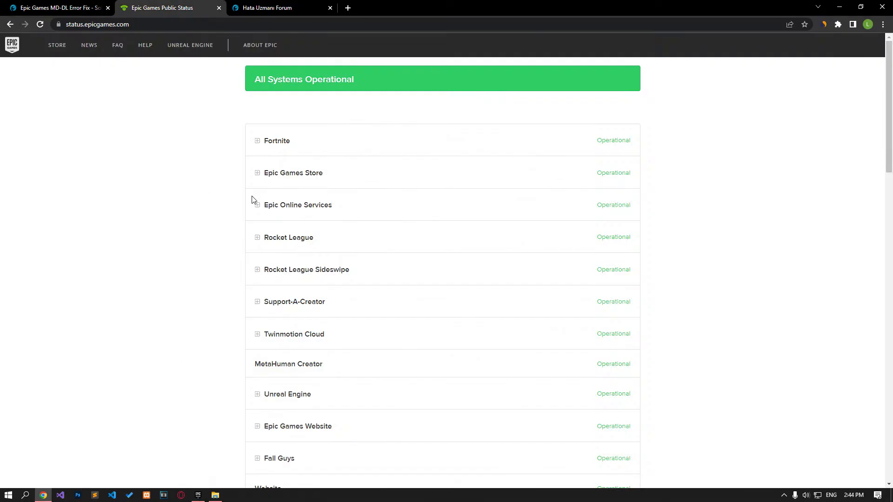
scroll("down", 3)
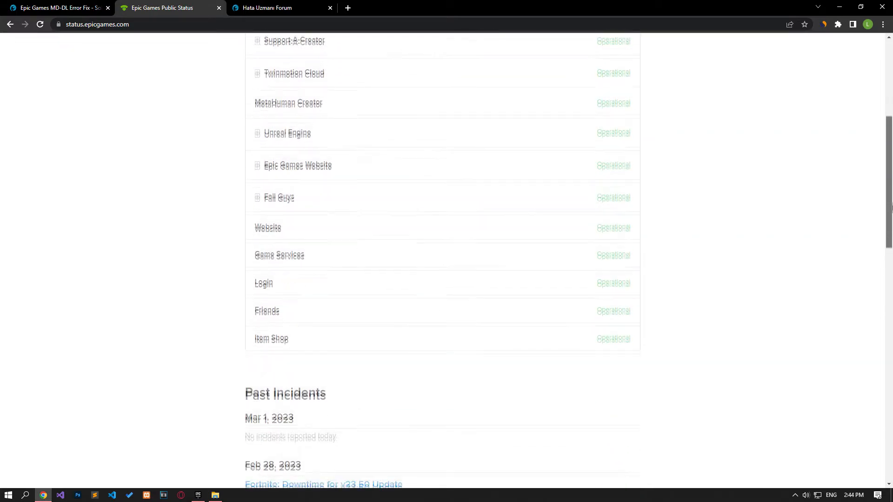
scroll("up", 3)
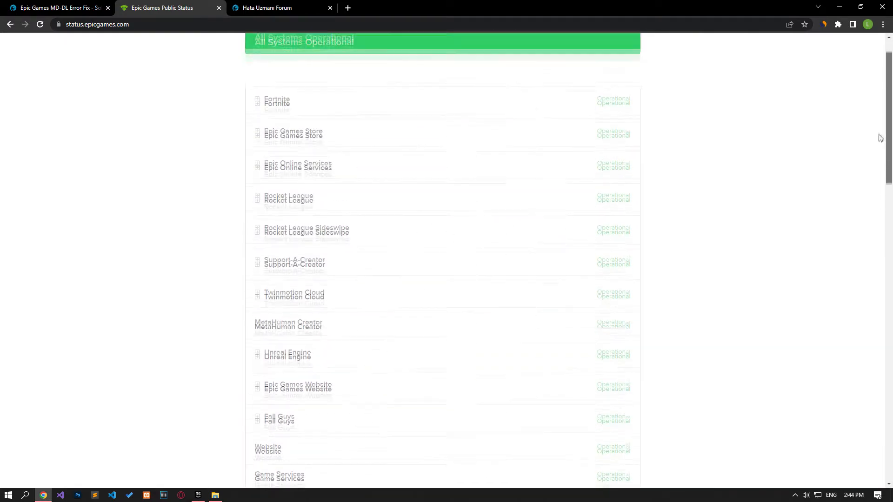
left_click(55, 8)
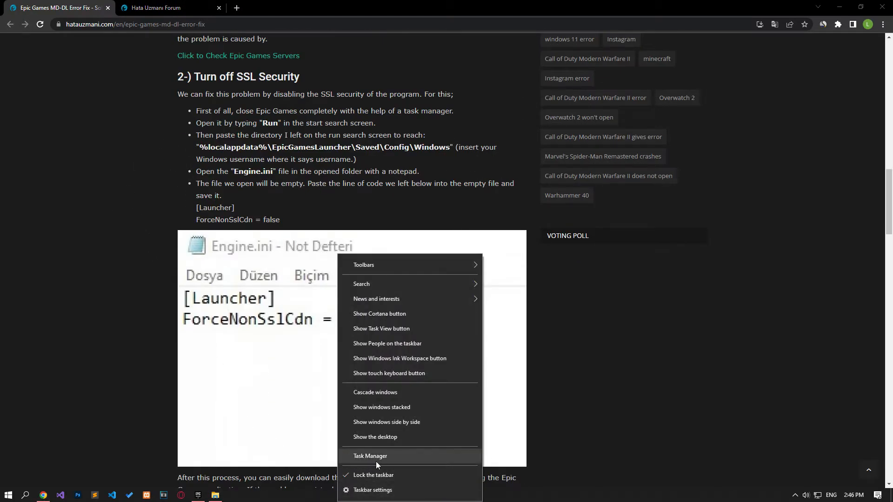
End the EpicGamesLauncher process from Task Manager's detailed list and close Task Manager.
left_click(370, 456)
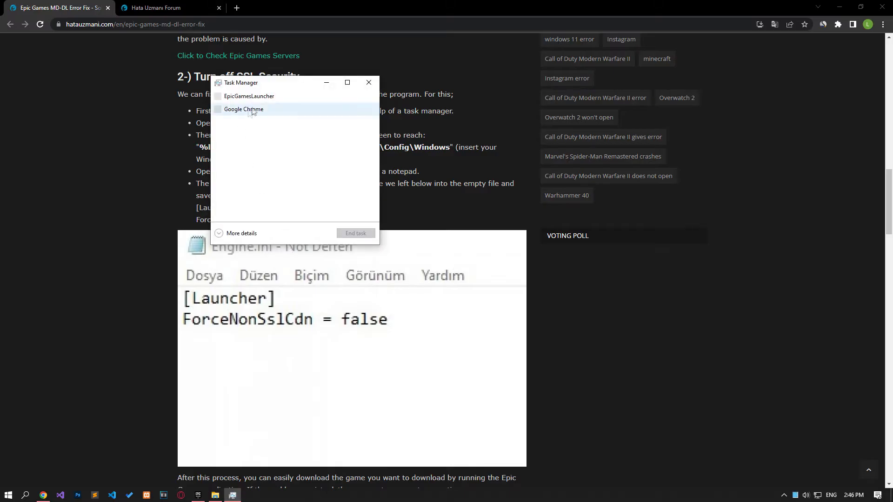
left_click(240, 233)
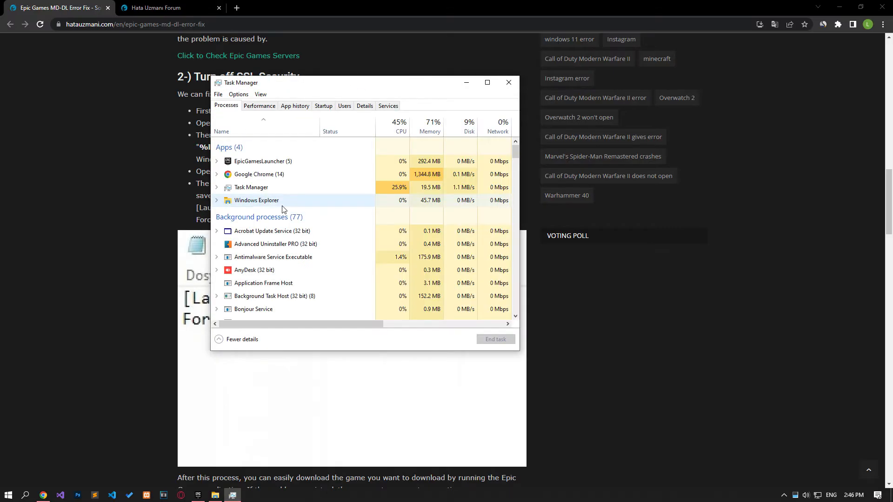
left_click(262, 162)
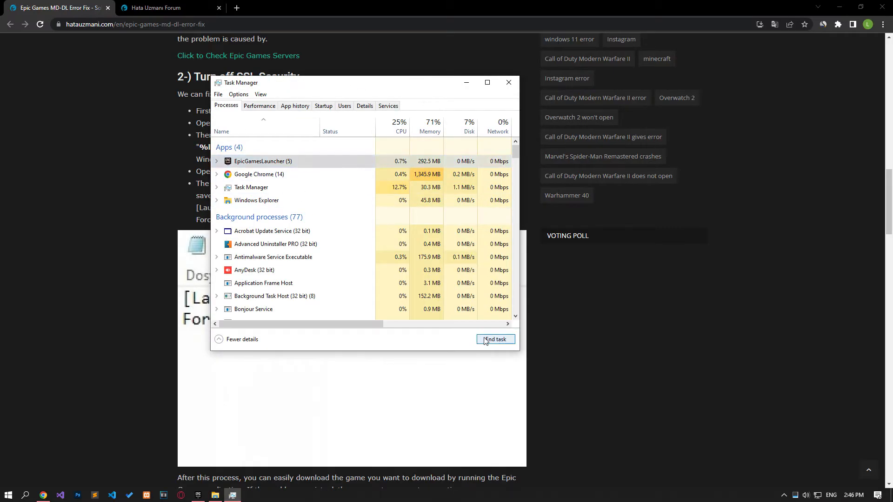
scroll("down", 3)
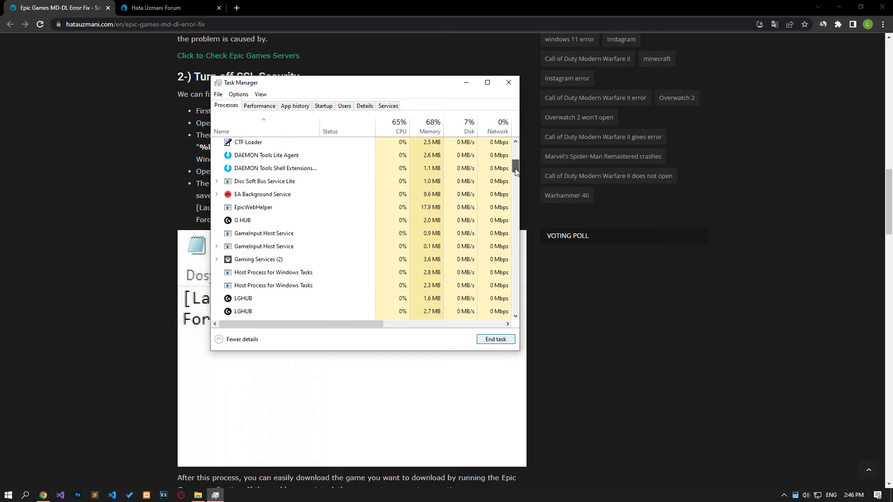
scroll("down", 3)
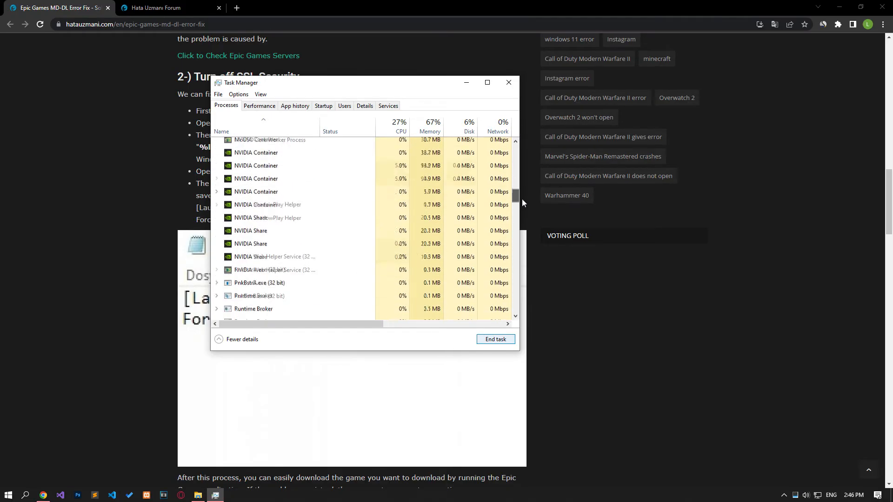
scroll("down", 3)
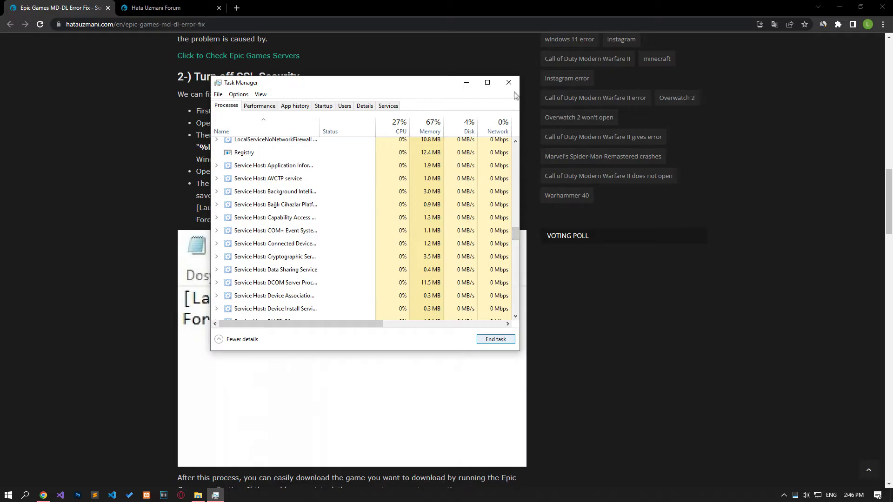
left_click(509, 82)
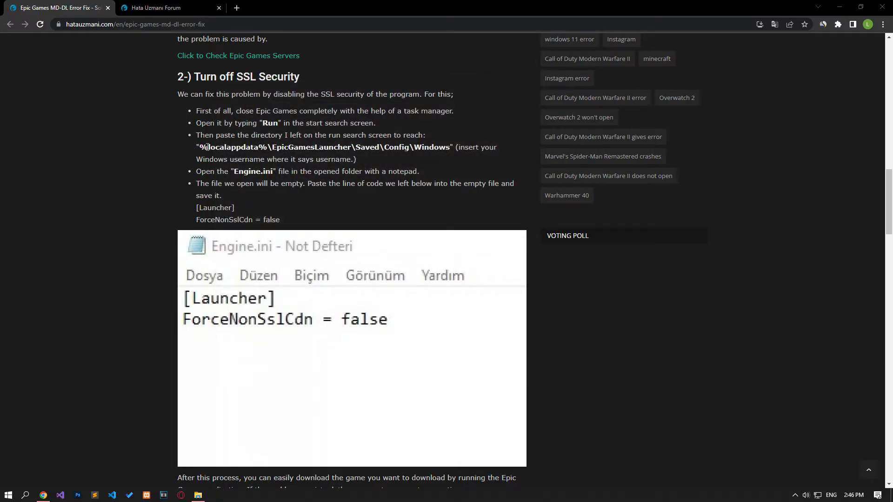
Open the EpicGamesLauncher Saved\Config\Windows folder via Run and bring up Engine.ini for editing.
left_click_drag(199, 147, 450, 147)
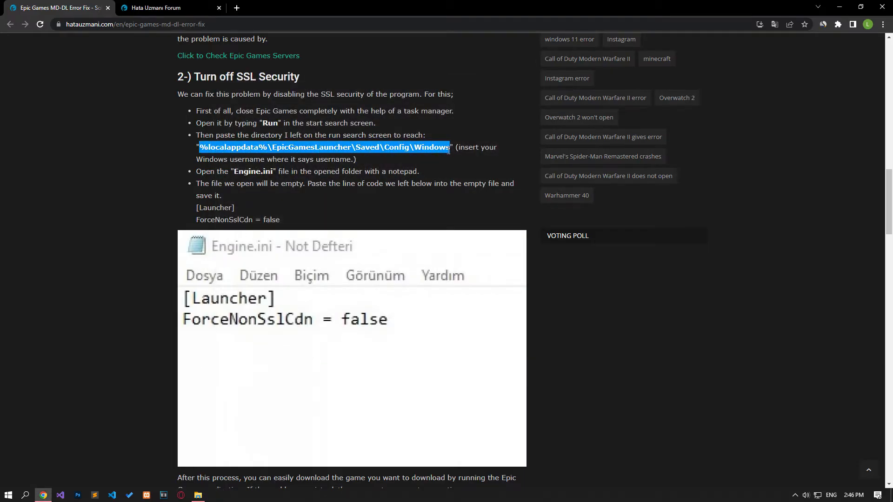
type("ru")
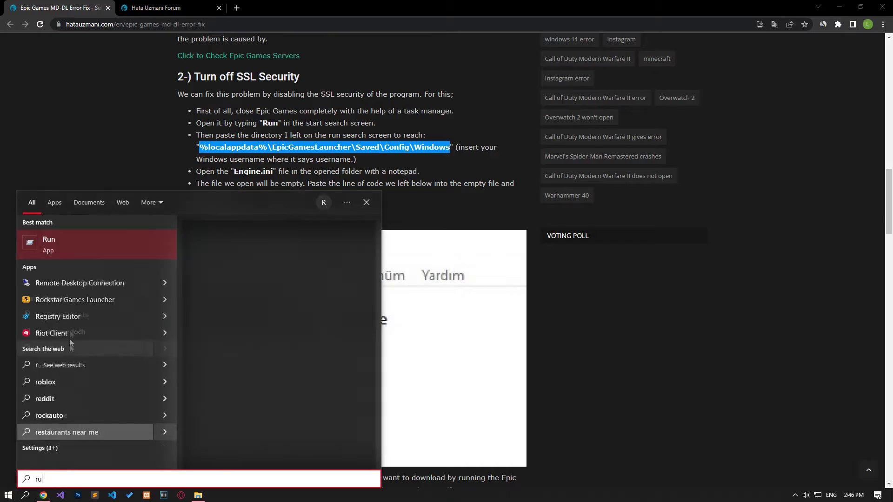
left_click(49, 245)
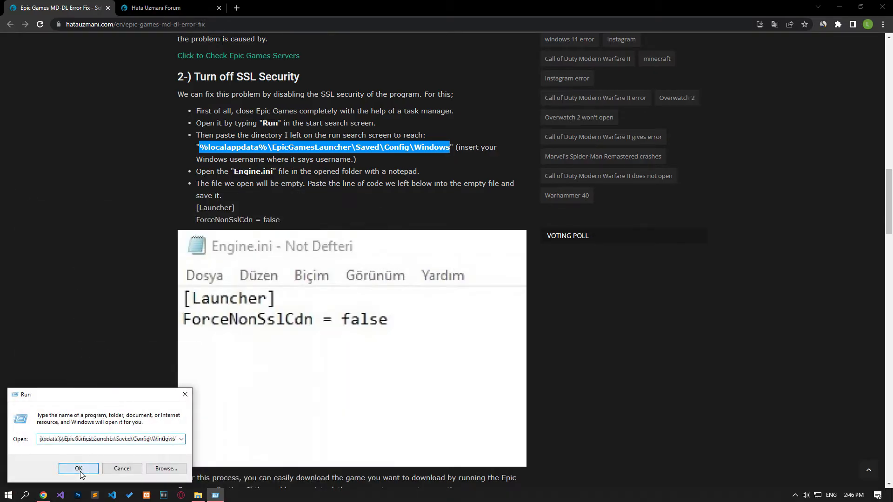
left_click(78, 468)
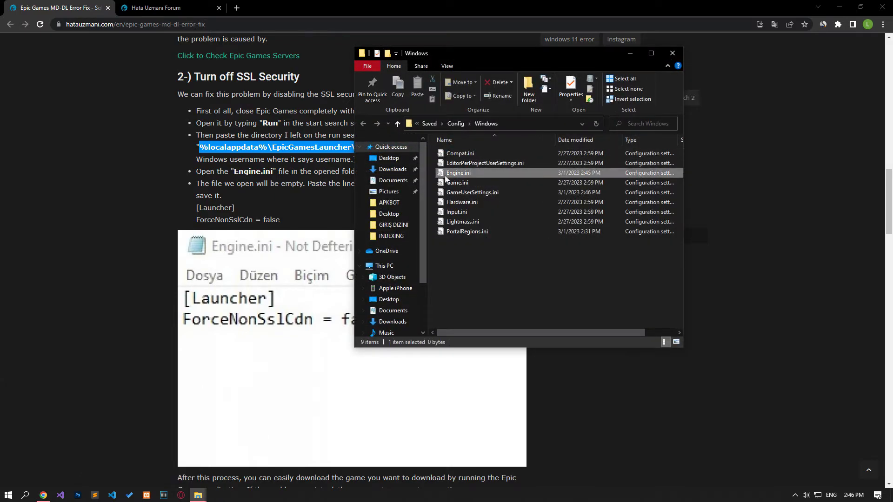
right_click(469, 173)
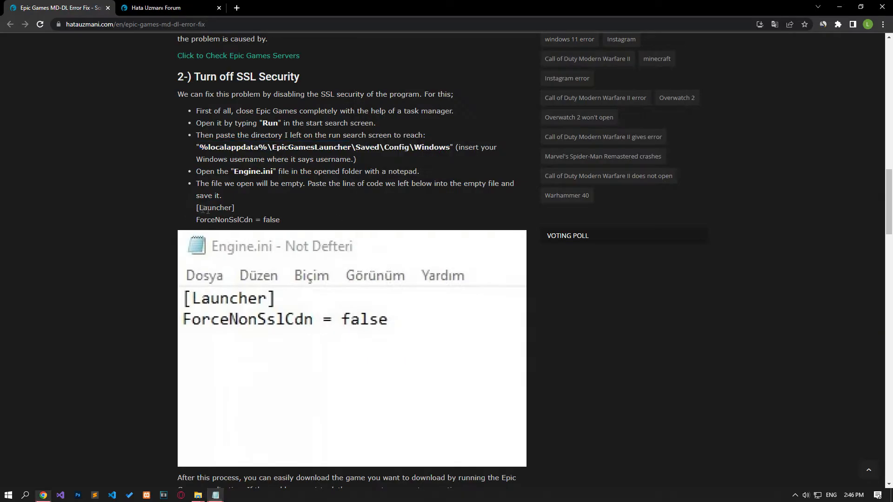
Add the [Launcher] section with ForceNonSslCdn = false to Engine.ini and save it.
left_click_drag(196, 207, 281, 220)
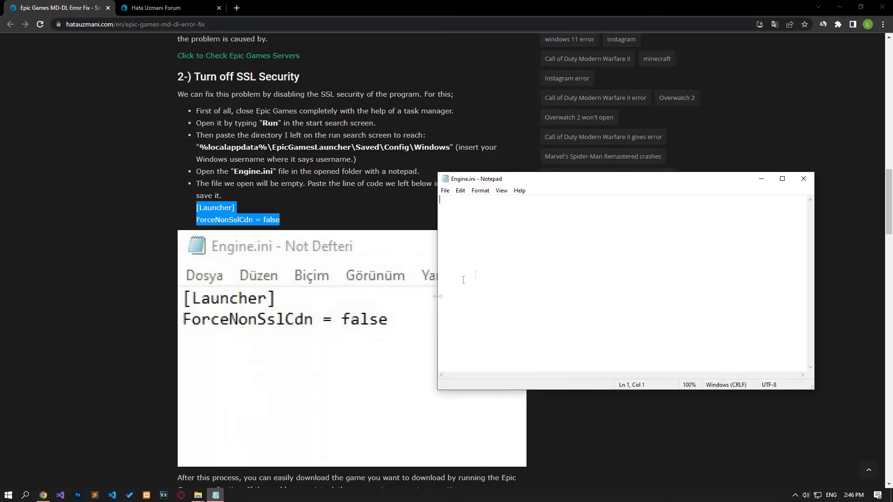
type("[Launcher]")
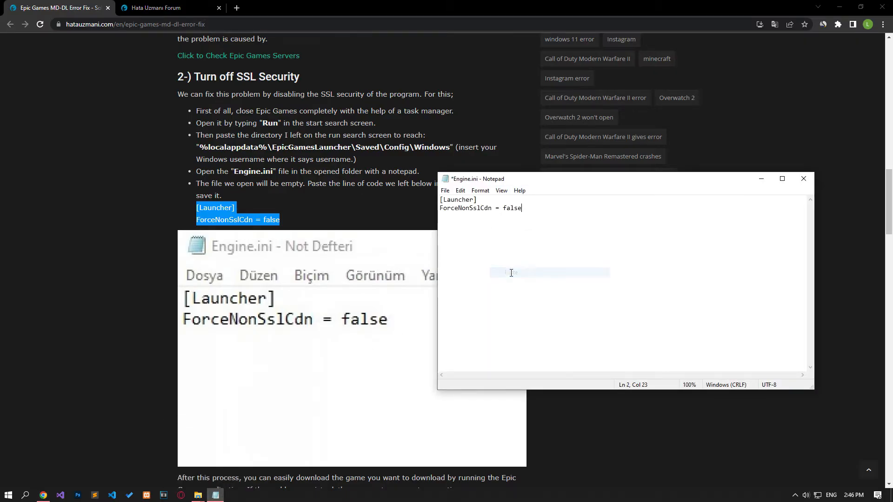
left_click(445, 190)
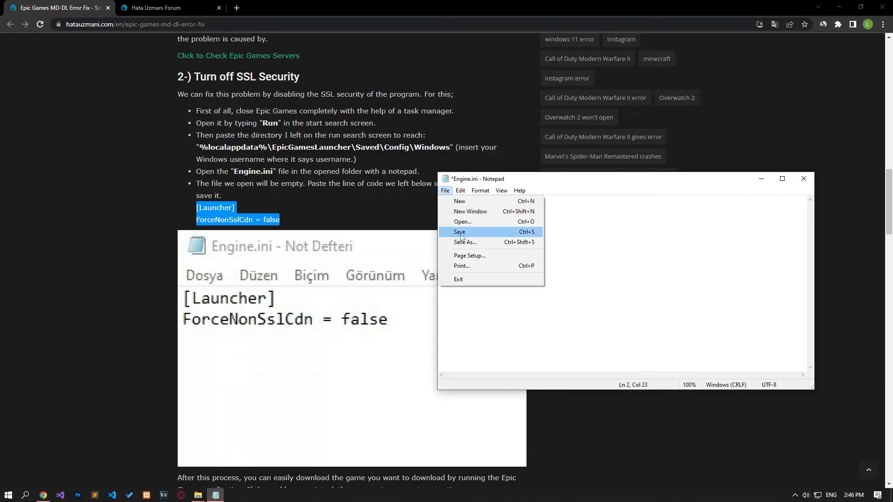
left_click(460, 233)
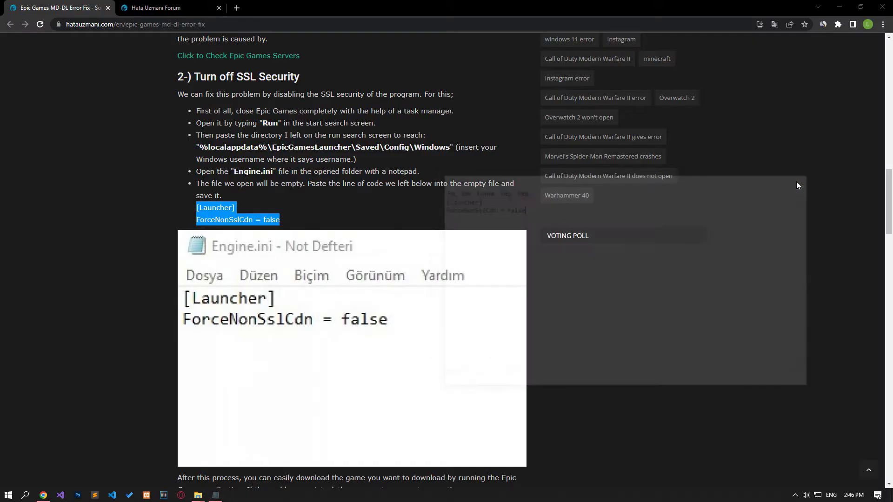
mouse_move(195, 497)
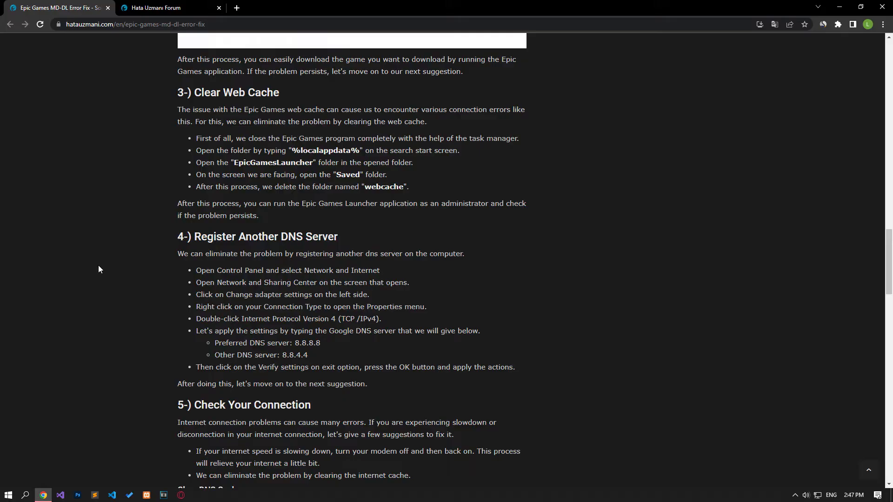
mouse_move(123, 185)
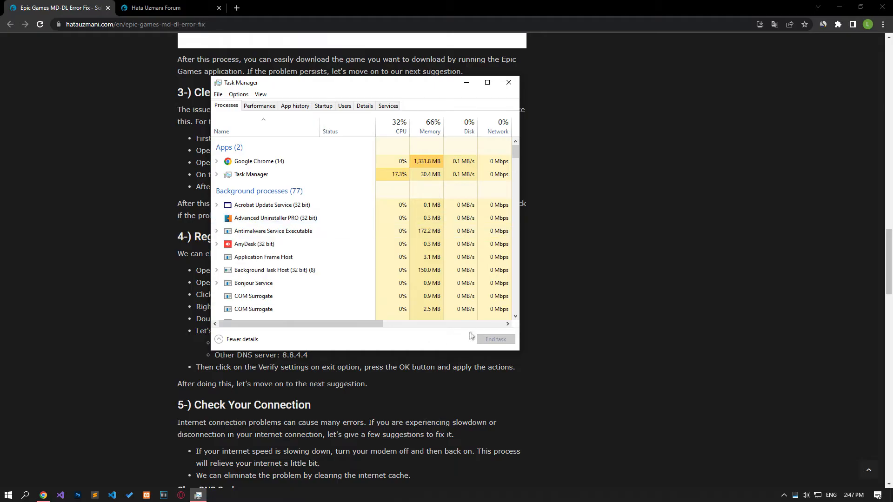
Close Task Manager after confirming Epic is not running and bring up the Start menu.
left_click(508, 82)
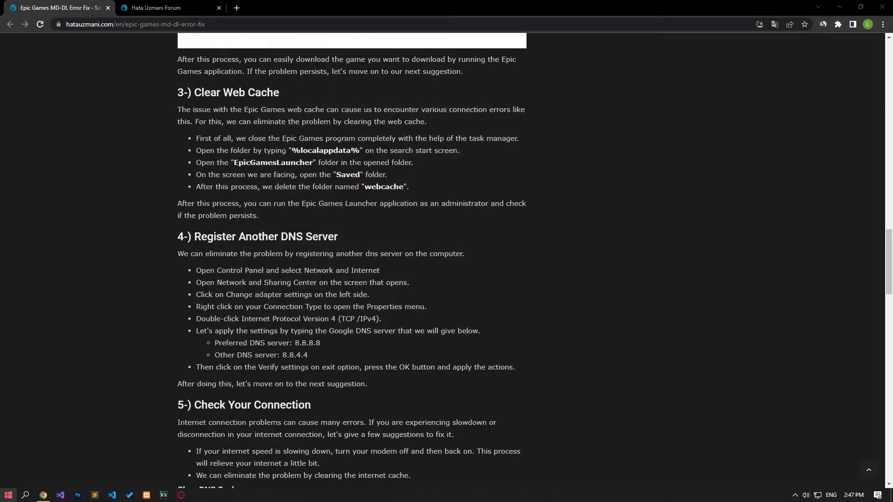
left_click(8, 495)
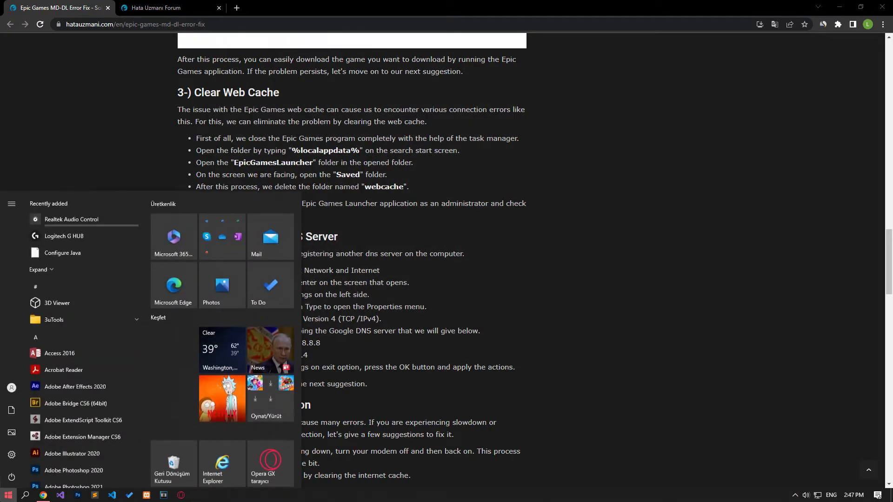
Open %localappdata%\EpicGamesLauncher\Saved in File Explorer via Run.
type("run")
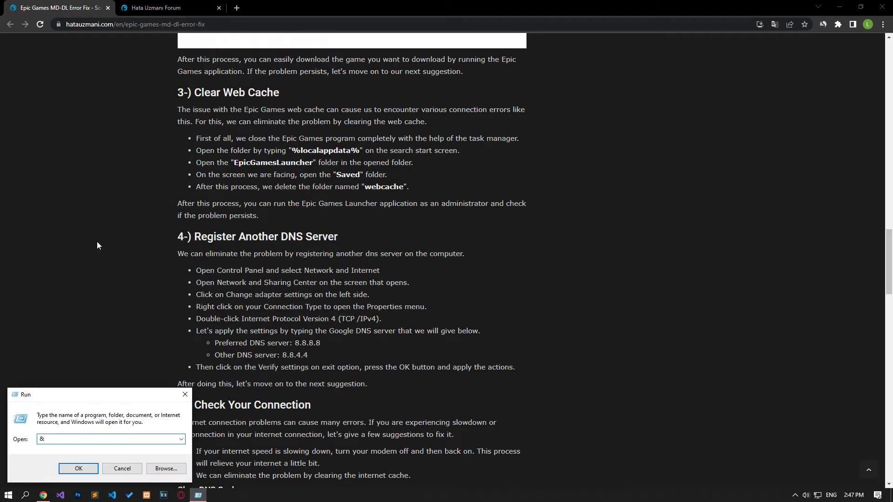
type("%l")
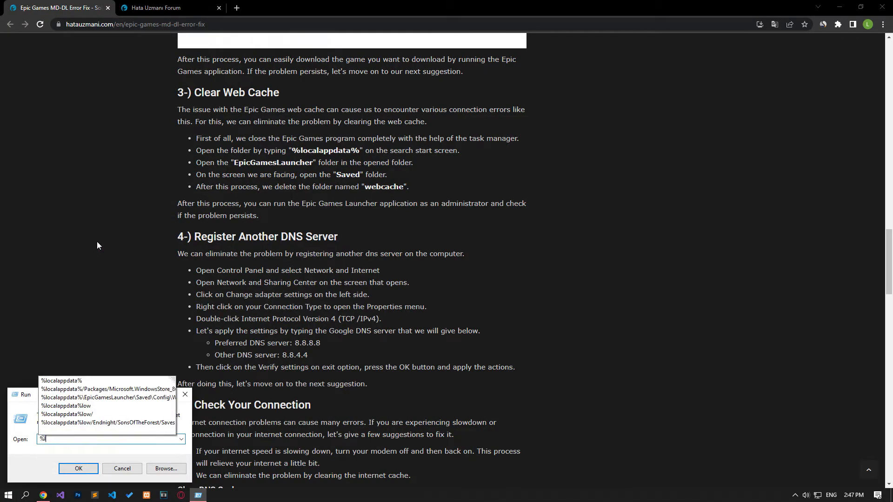
left_click(121, 468)
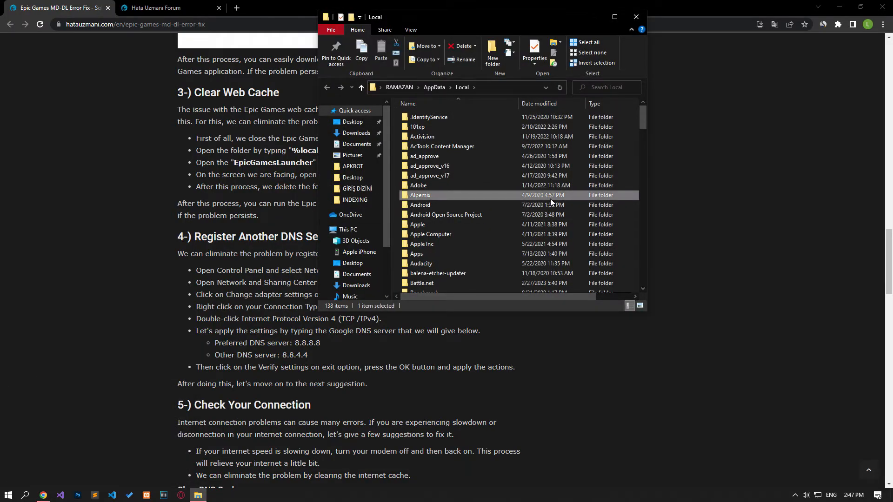
scroll("down", 3)
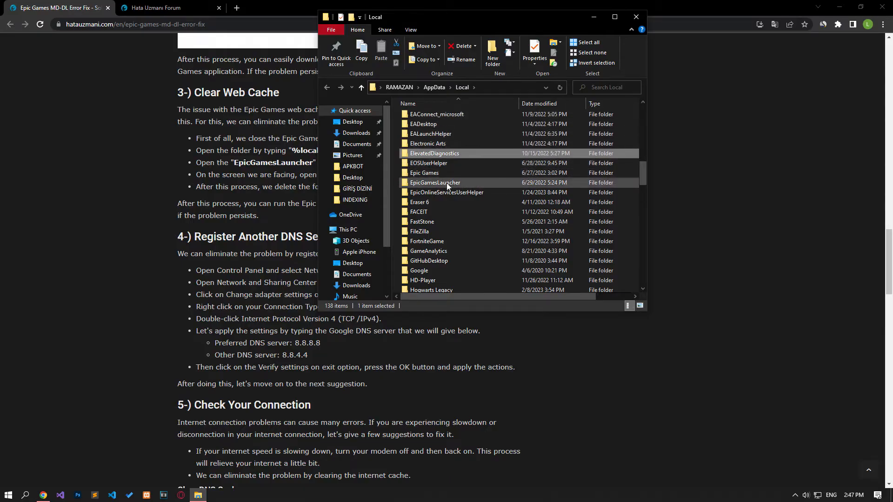
left_click(435, 182)
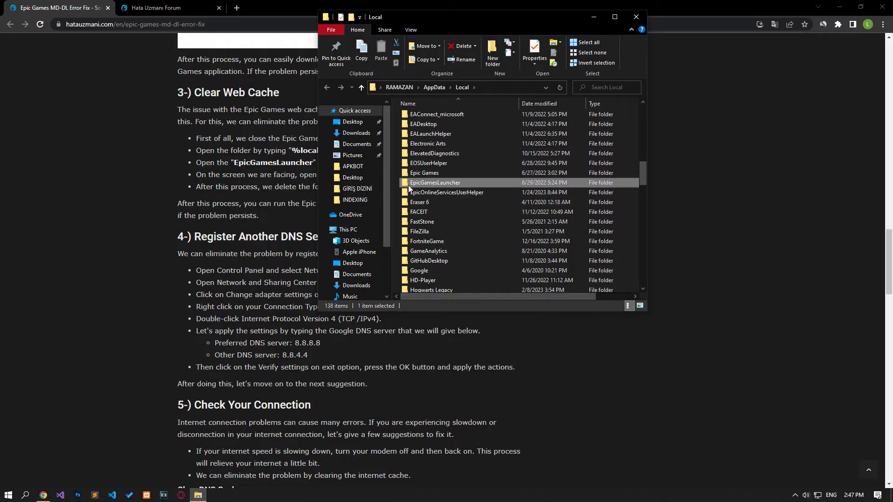
double_click(435, 183)
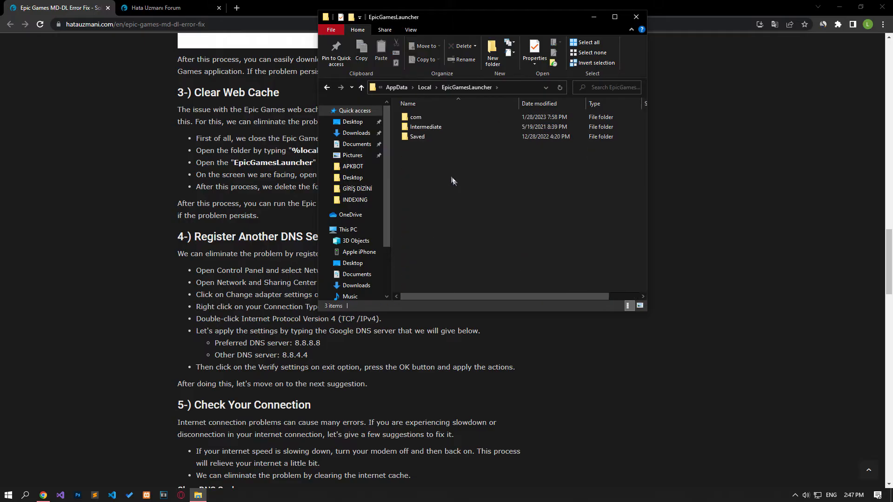
left_click(417, 136)
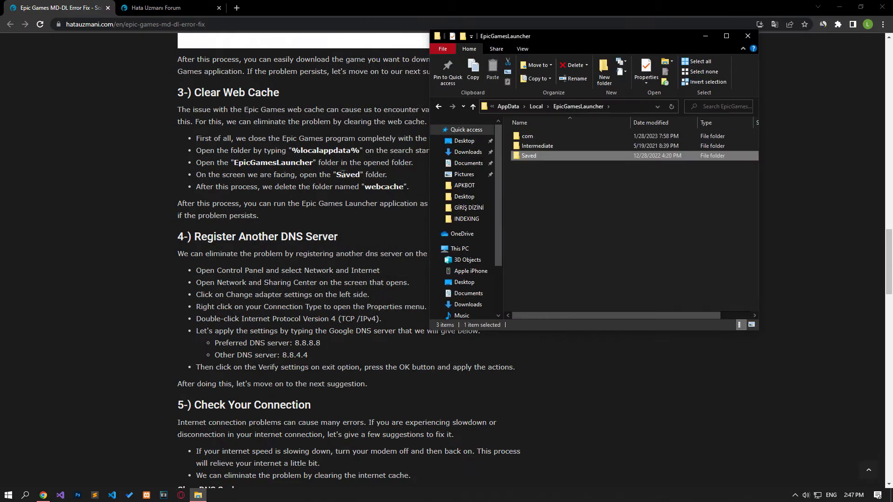
double_click(527, 156)
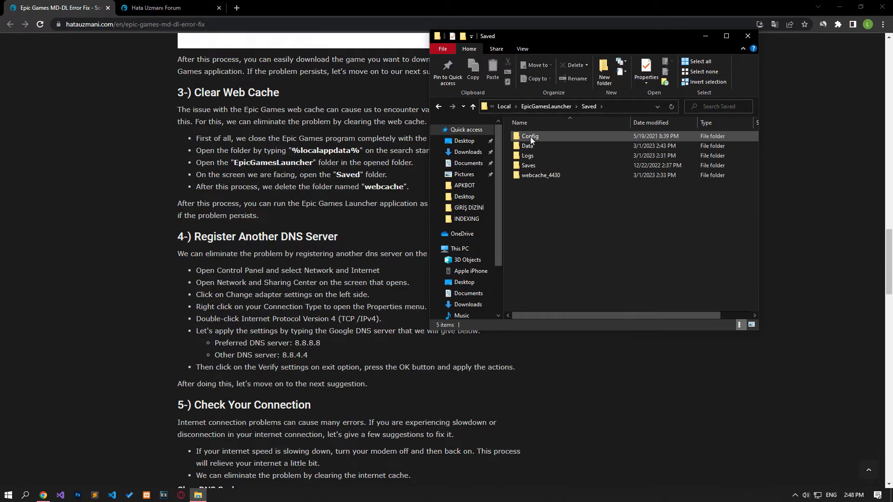
Delete the webcache_4430 folder, close Explorer and bring up the taskbar network options.
left_click(540, 175)
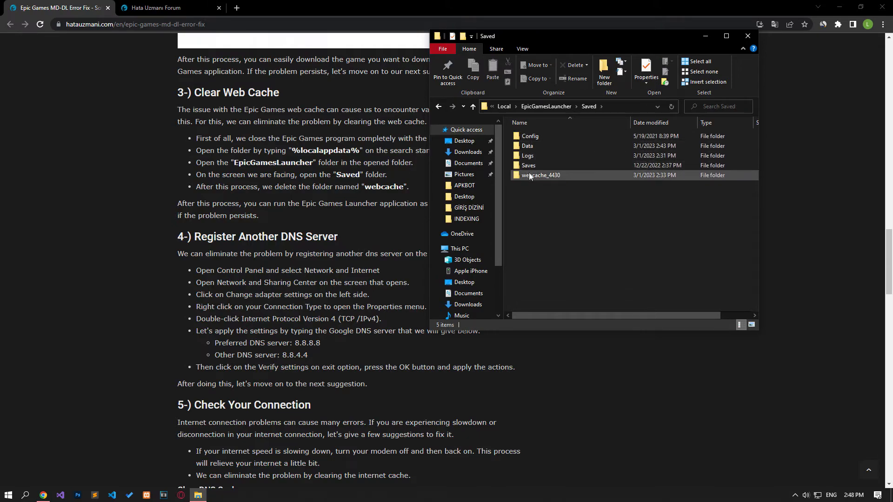
left_click(541, 174)
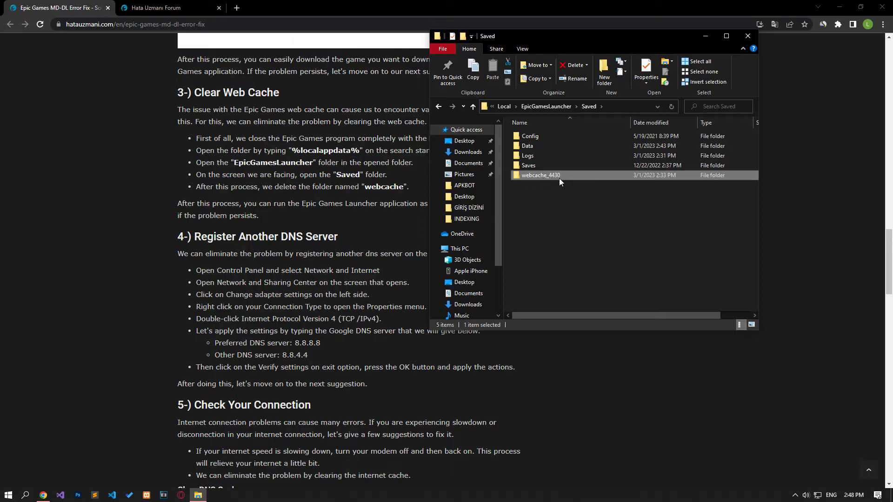
right_click(541, 175)
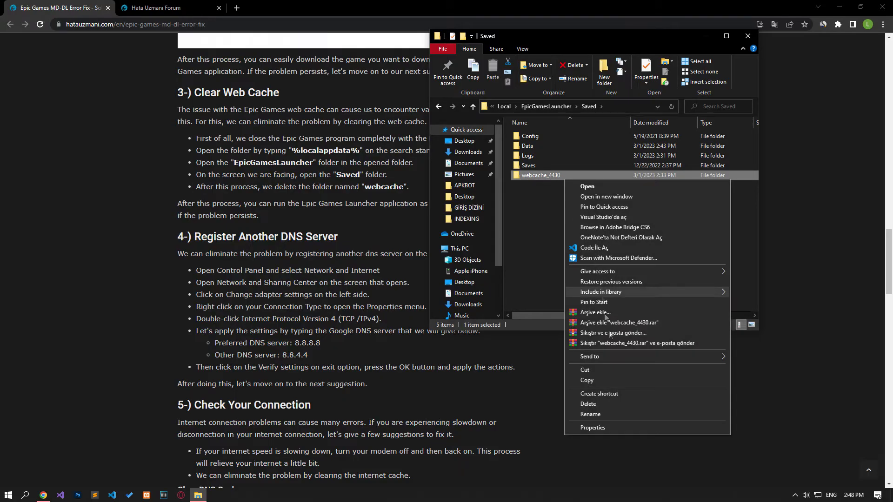
left_click(592, 407)
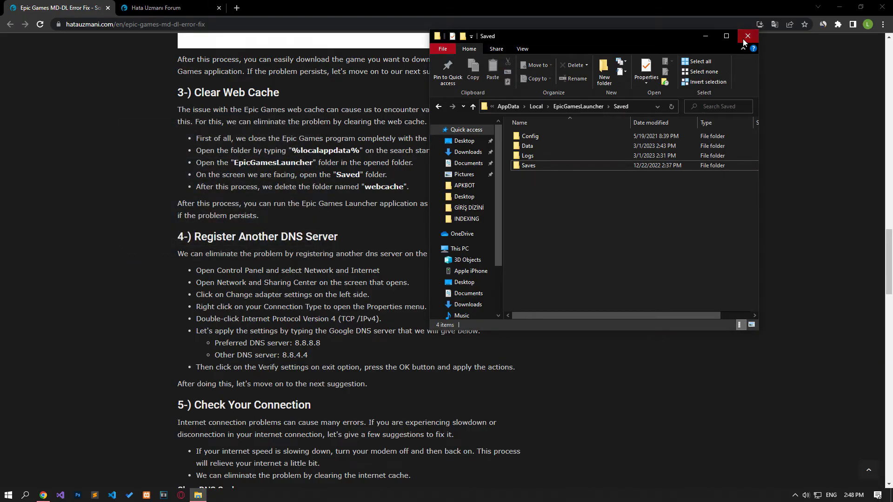
left_click(748, 35)
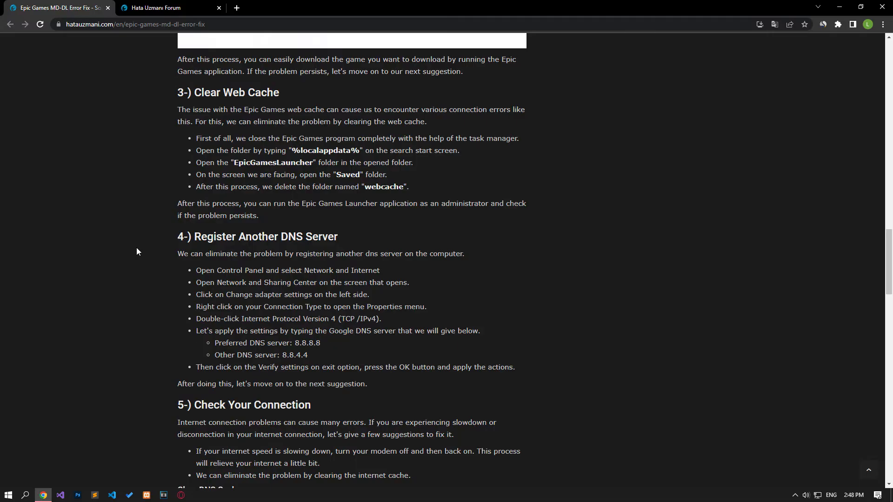
scroll("down", 3)
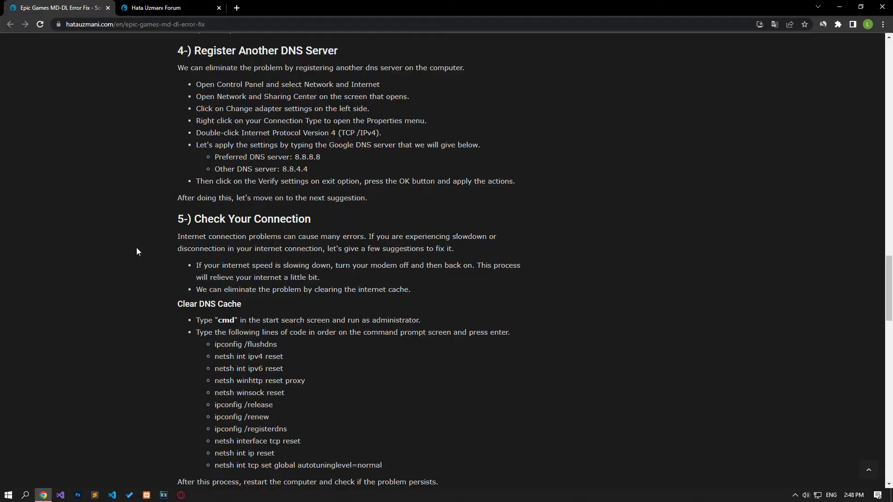
right_click(818, 495)
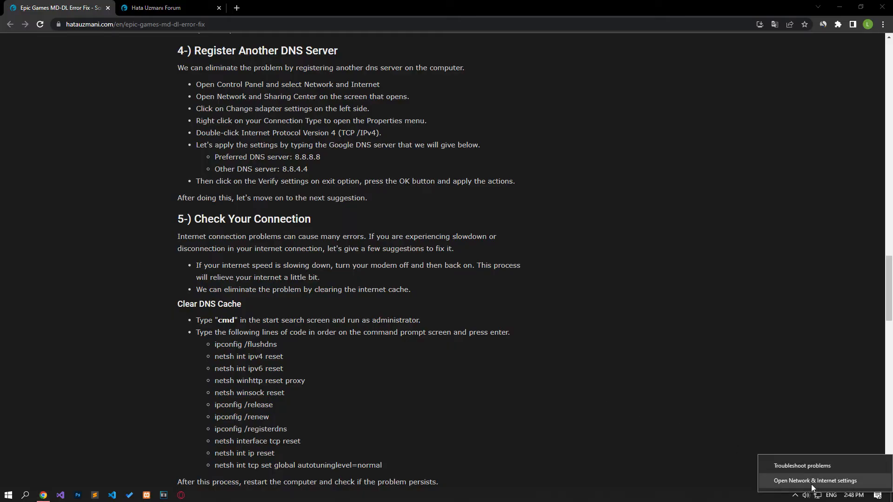
Set the Ethernet adapter's IPv4 DNS servers to 8.8.8.8 and 8.8.4.4 and confirm.
left_click(819, 480)
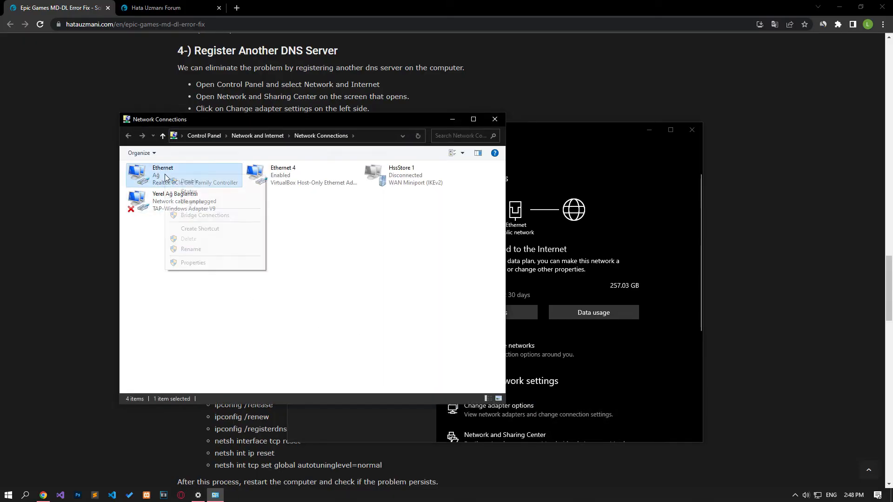
left_click(194, 262)
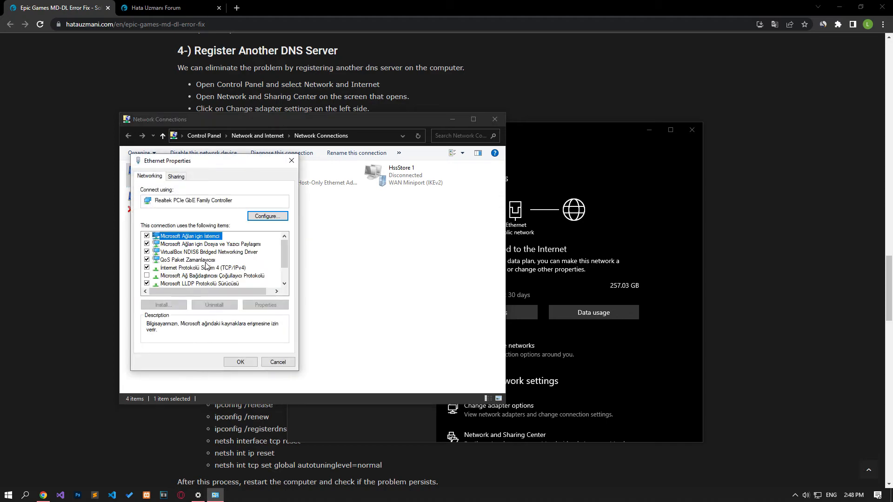
left_click(203, 268)
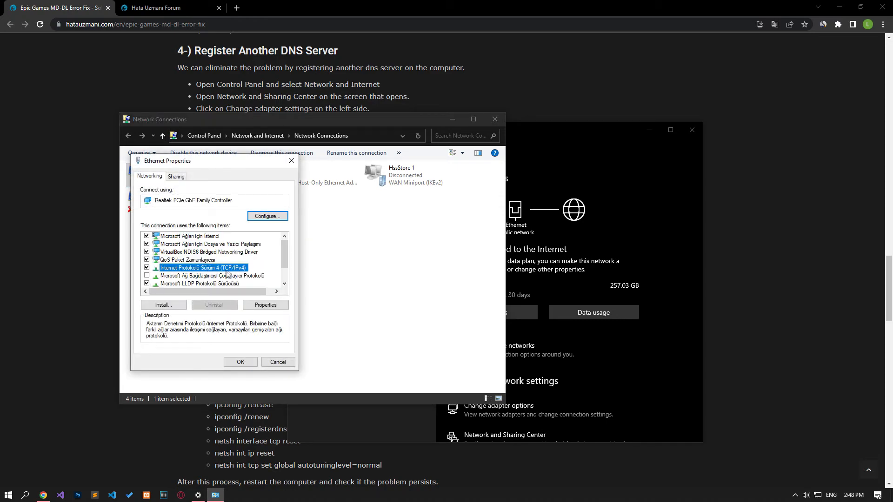
left_click(265, 305)
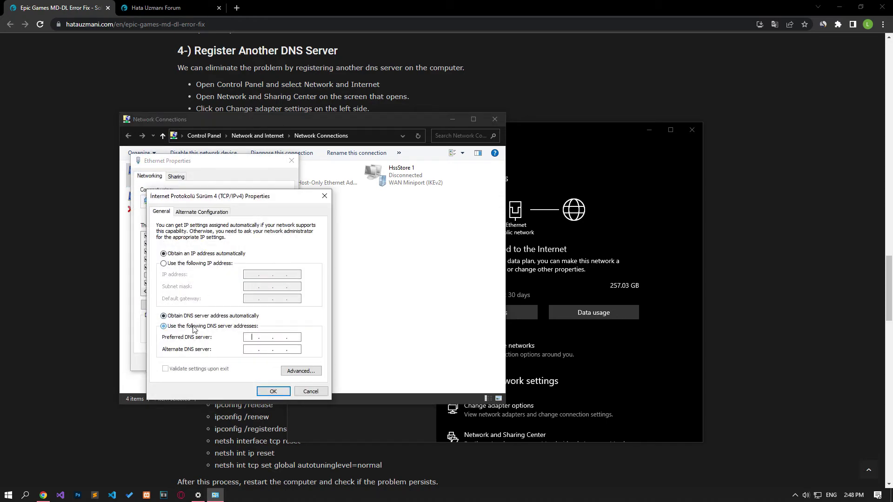
type("8.8.8.")
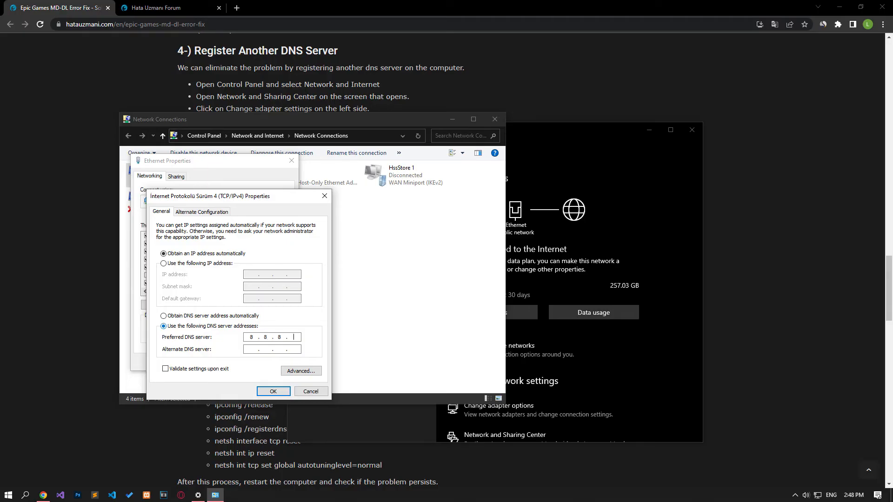
type("8.8.4.4")
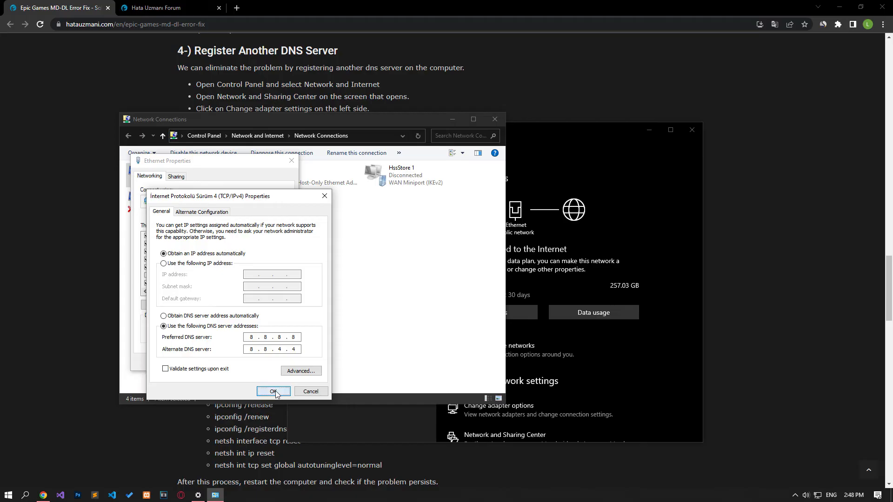
left_click(274, 392)
type("cmd")
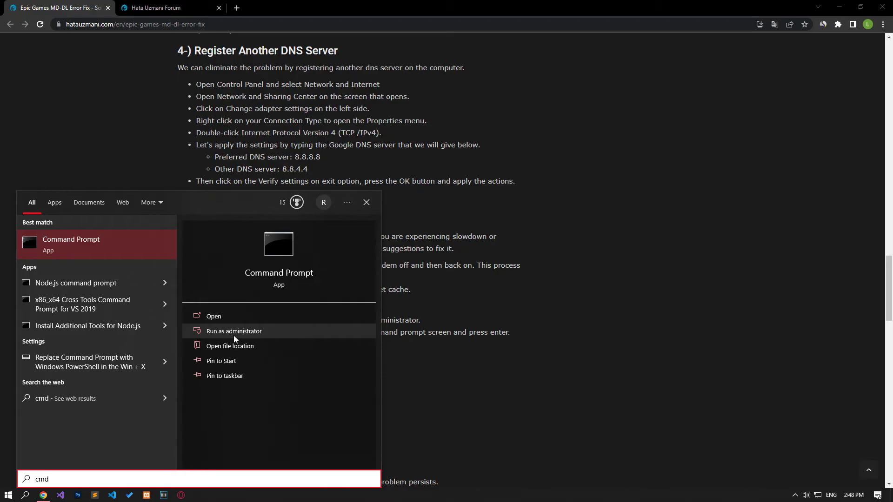
Run the guide's ipconfig flush and netsh reset commands in an administrator Command Prompt.
left_click(234, 331)
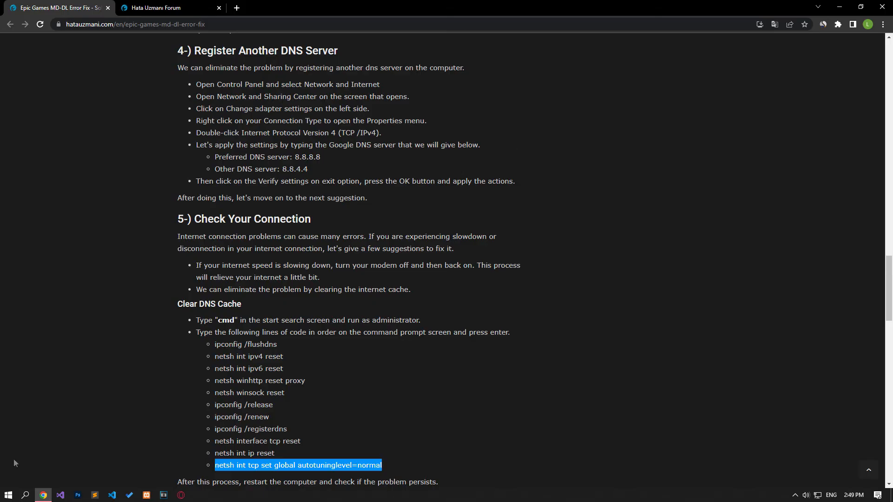
left_click(7, 494)
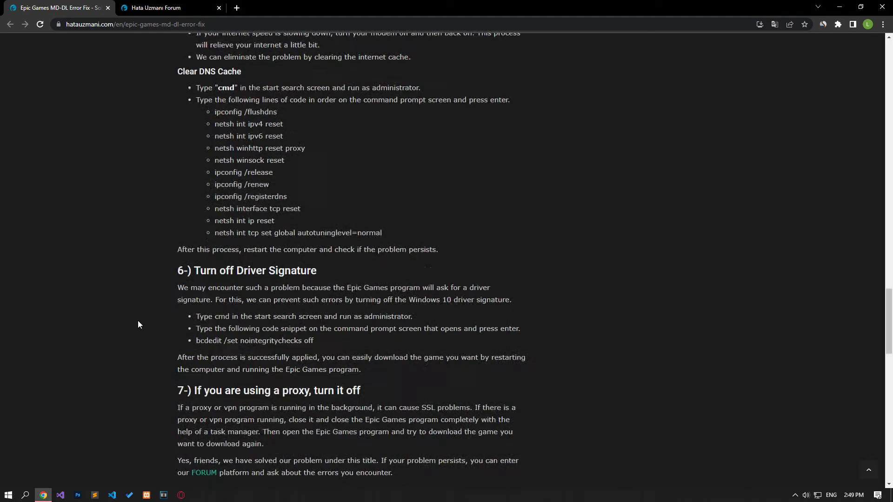
Run 'bcdedit /set nointegritychecks off' in an administrator Command Prompt, then close it.
scroll("down", 3)
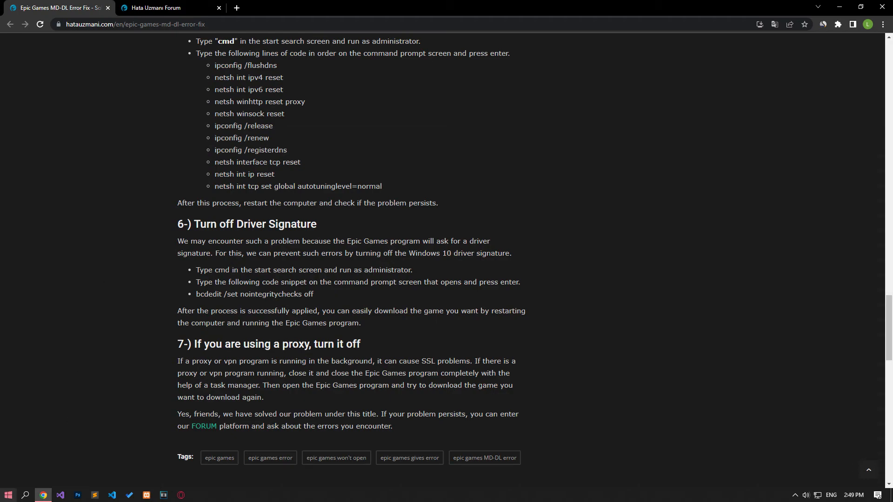
type("cmd")
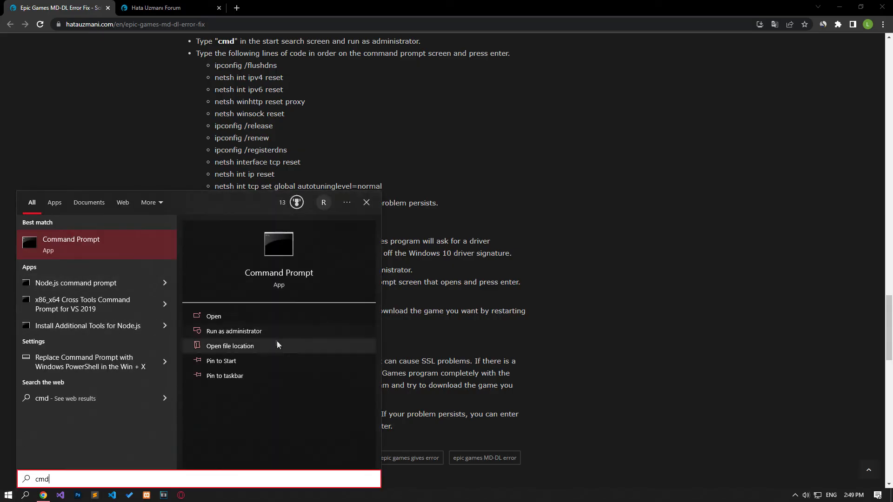
left_click(234, 331)
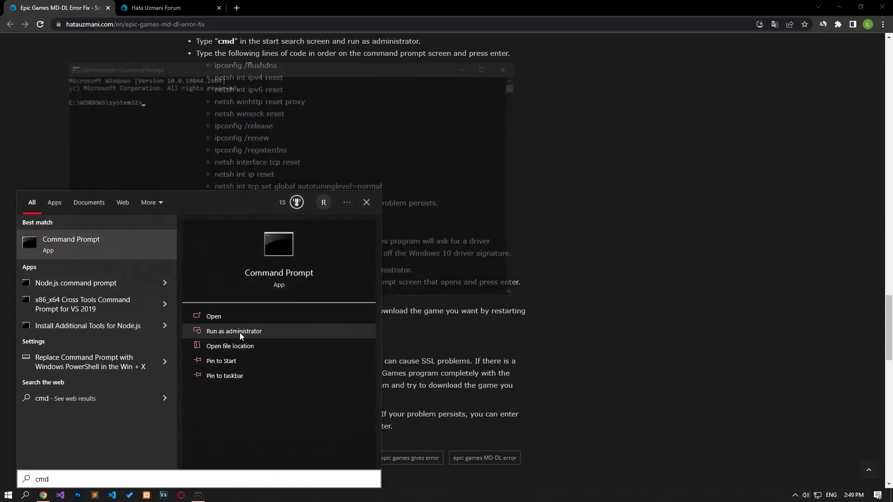
left_click(233, 331)
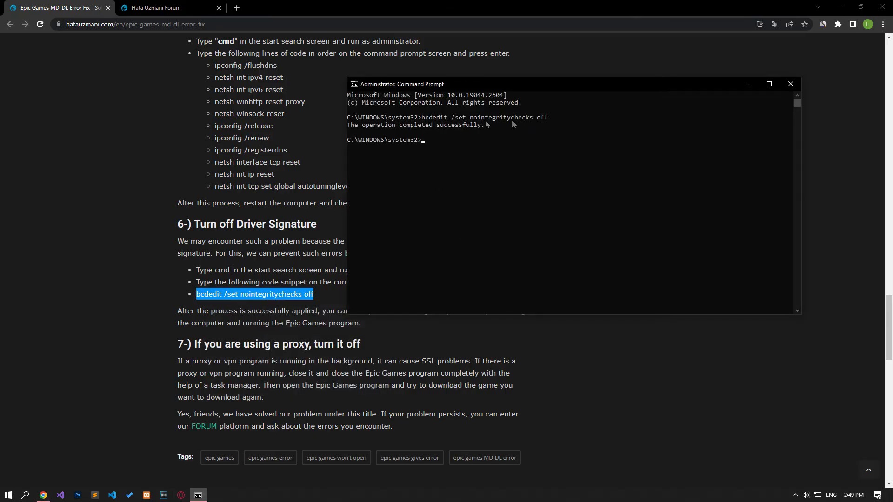
left_click(791, 84)
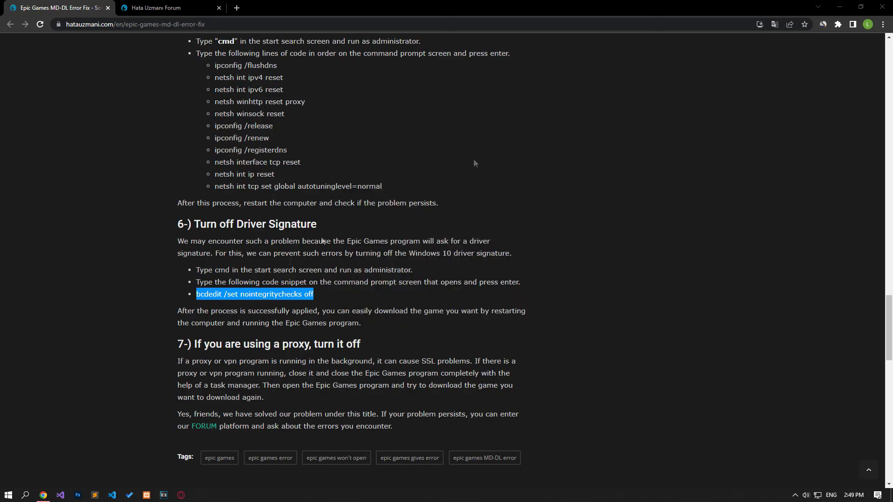
Switch to the Hata Uzmanı Forum tab and start a new thread, showing the forum chooser.
left_click(7, 495)
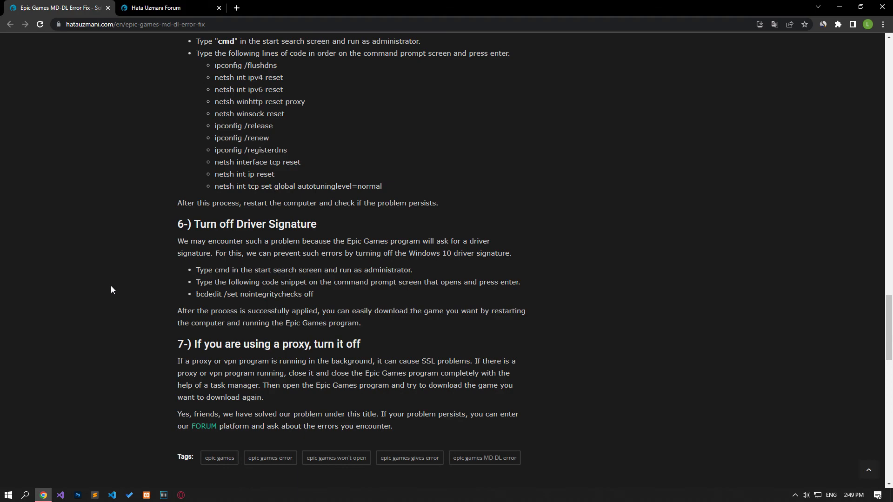
mouse_move(162, 78)
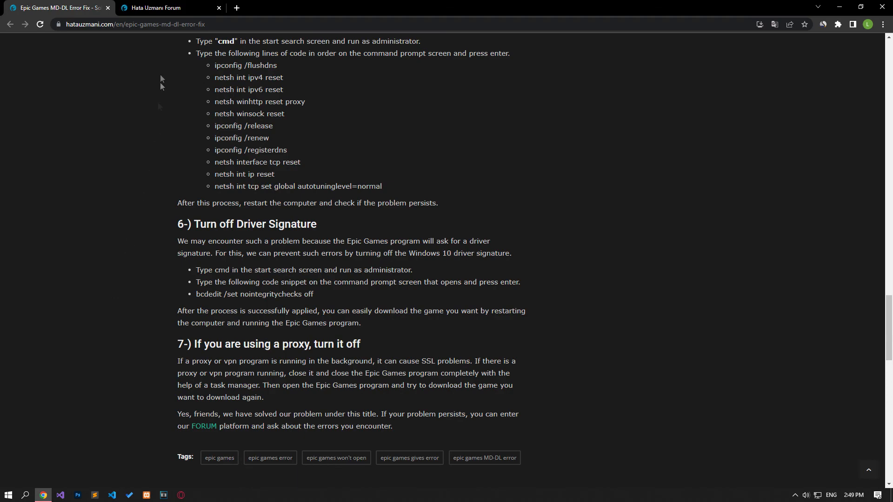
left_click(157, 7)
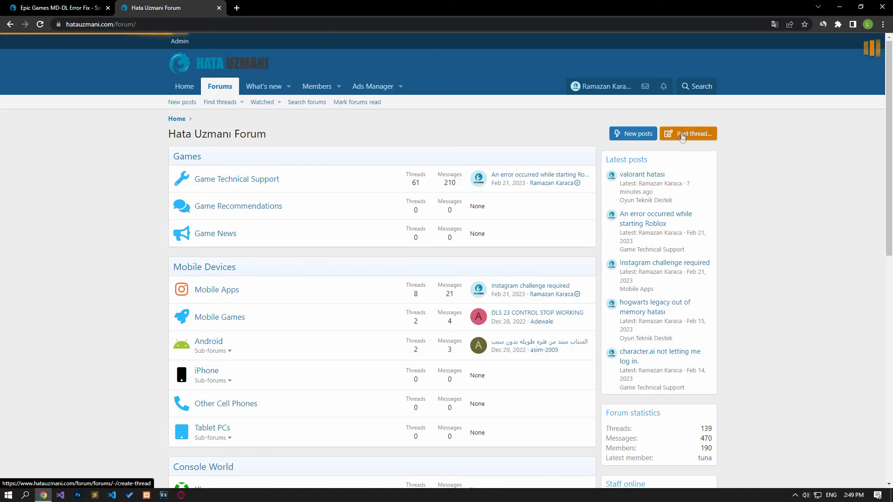
left_click(688, 134)
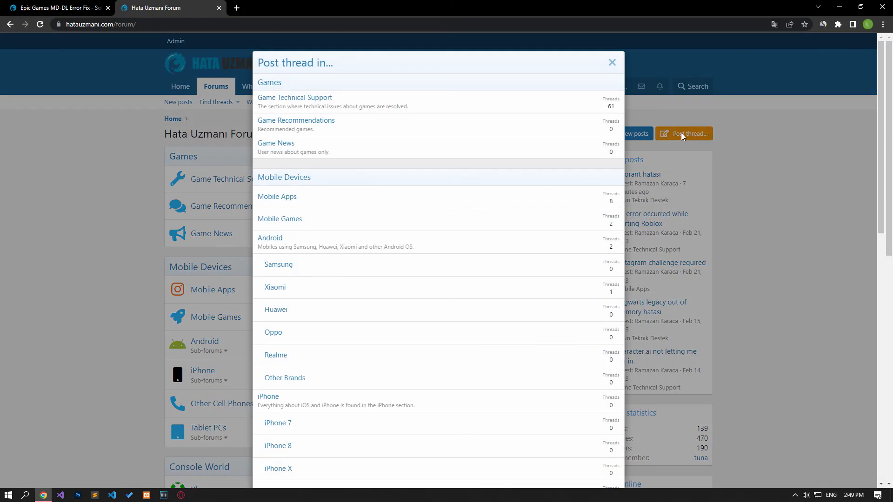